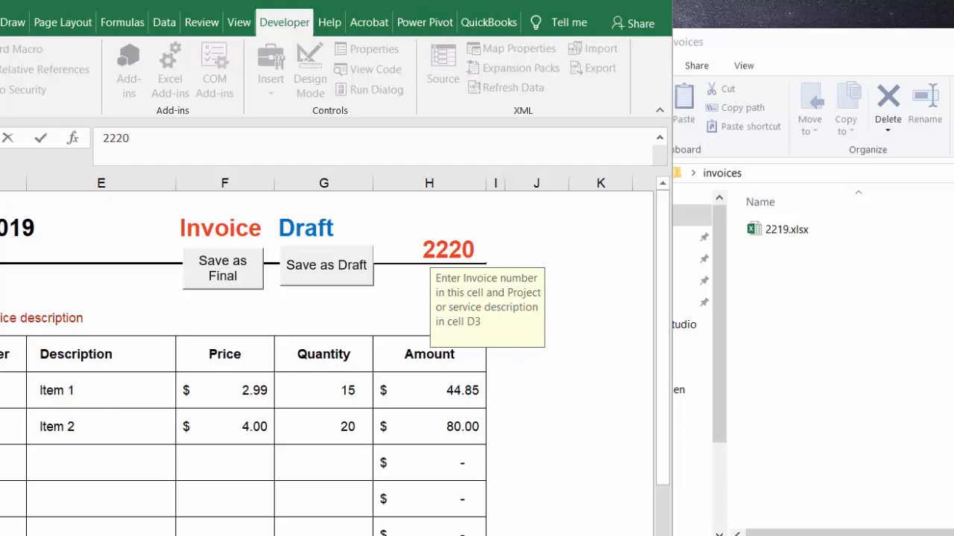
mouse_move(442, 522)
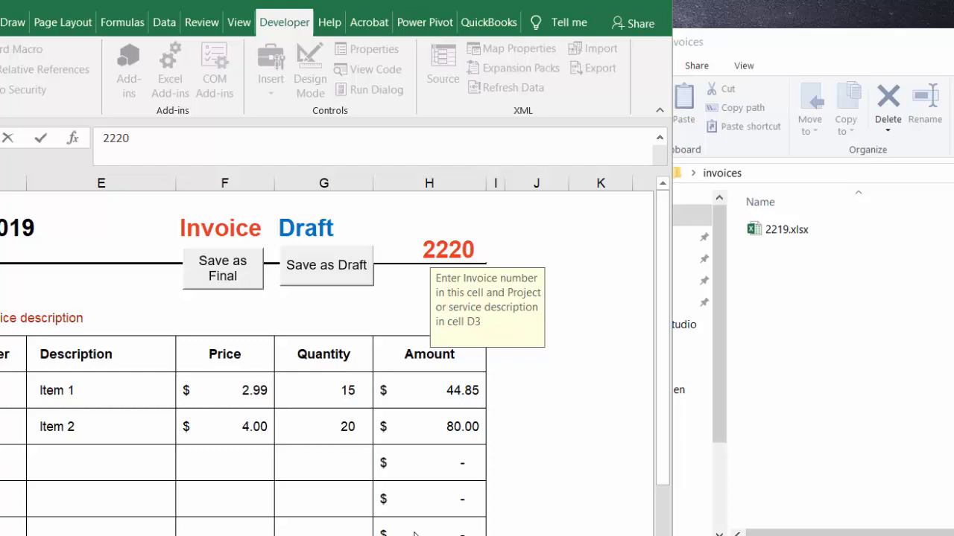
mouse_move(298, 477)
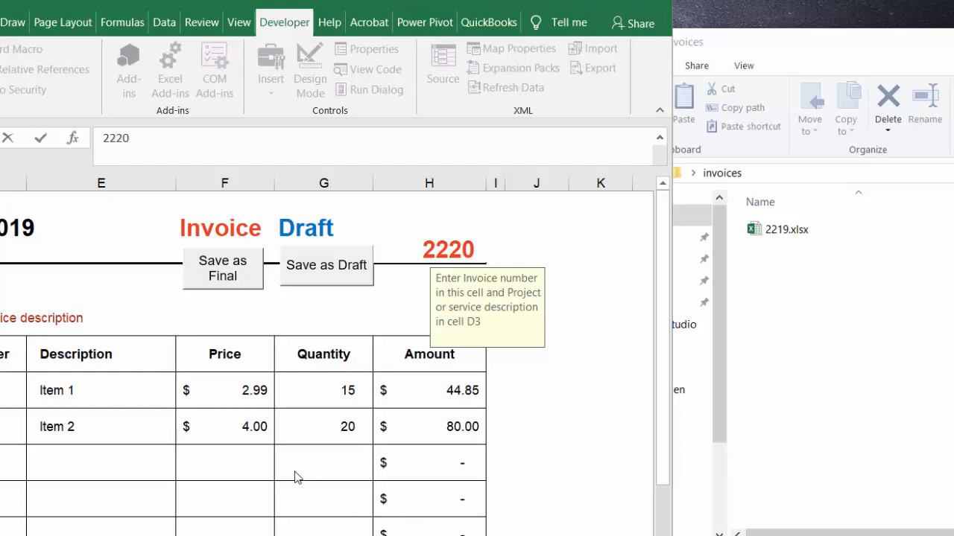
mouse_move(204, 470)
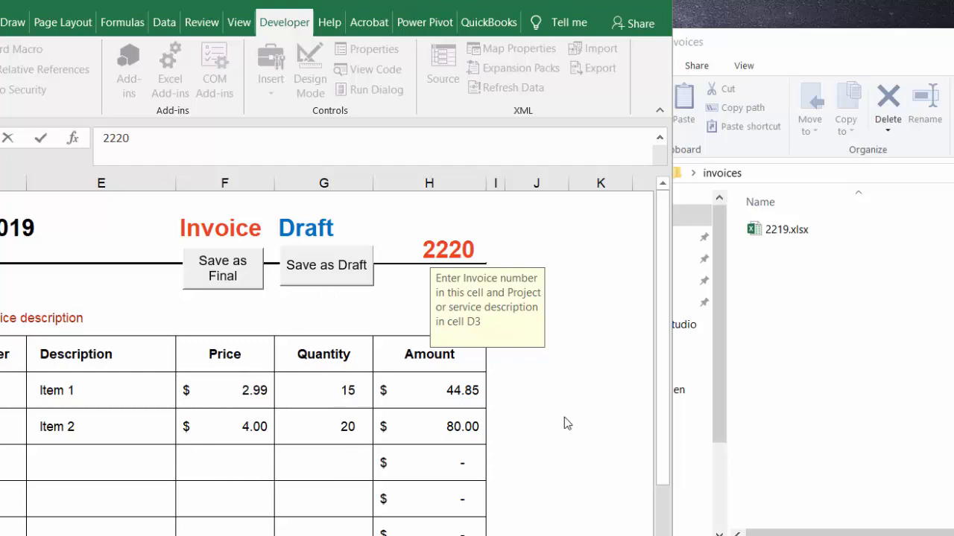
mouse_move(736, 336)
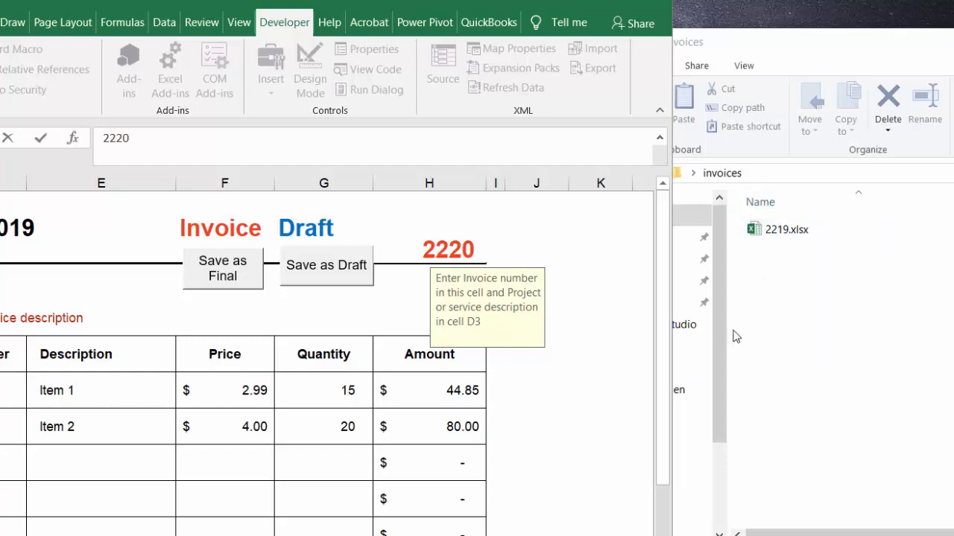
mouse_move(706, 365)
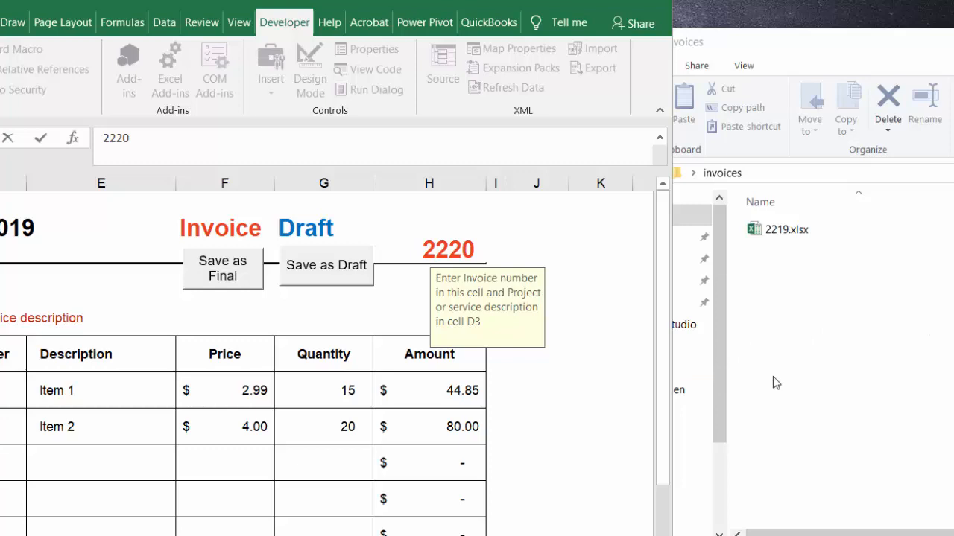
mouse_move(338, 380)
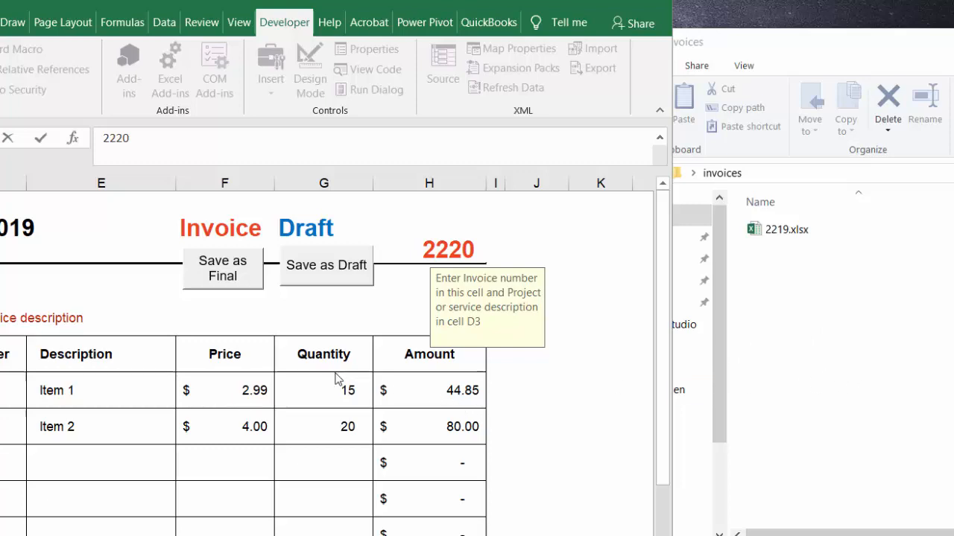
mouse_move(435, 501)
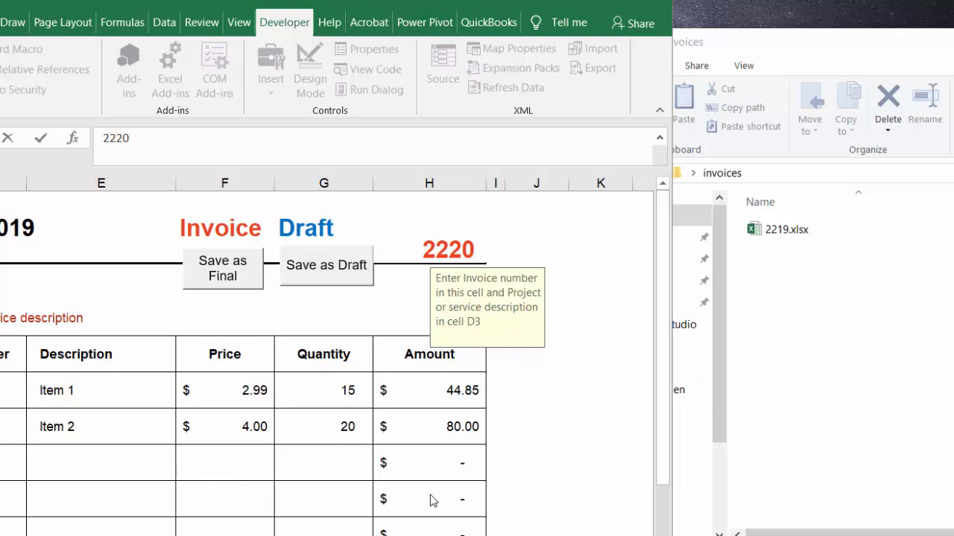
mouse_move(341, 270)
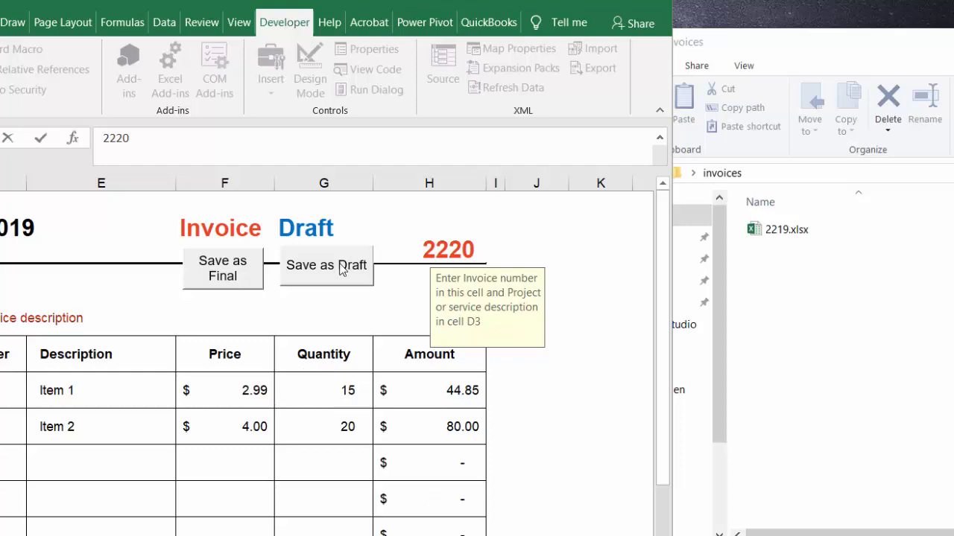
mouse_move(337, 270)
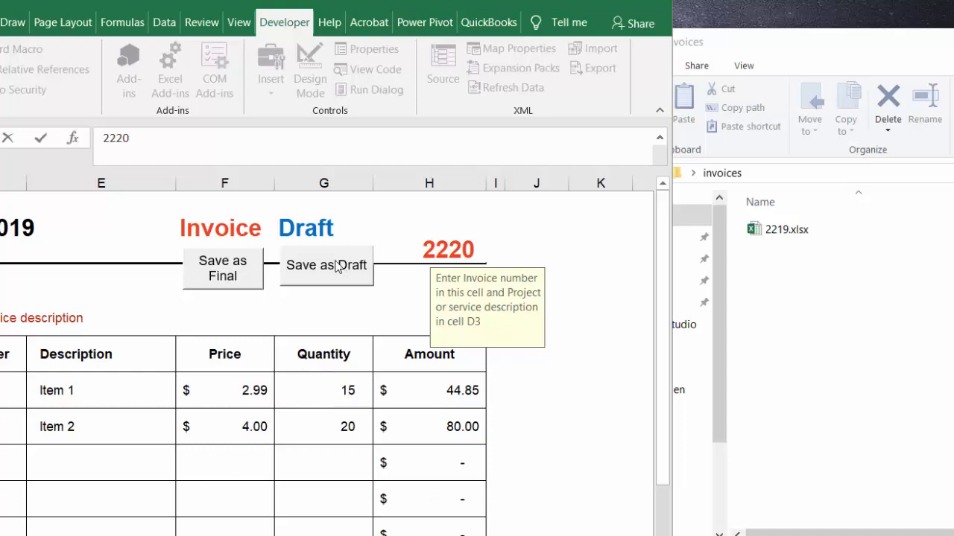
mouse_move(313, 266)
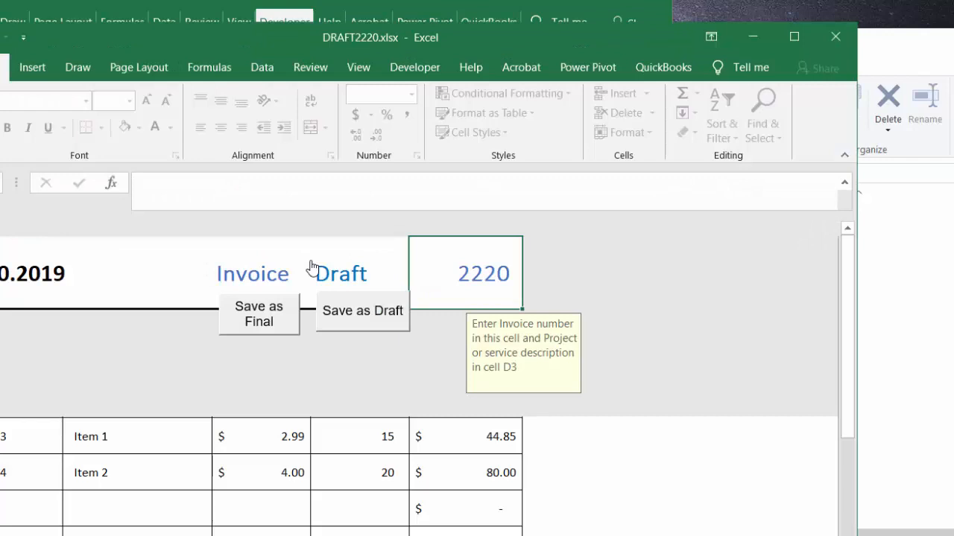
Step: Run the Save as Draft macro to create DRAFT2220.xlsx in the invoices folder
click(362, 311)
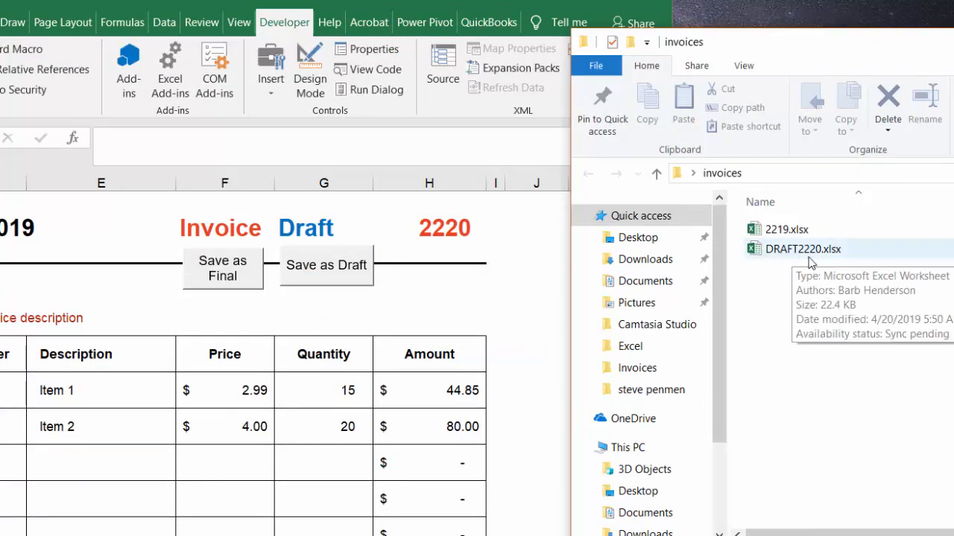
mouse_move(773, 293)
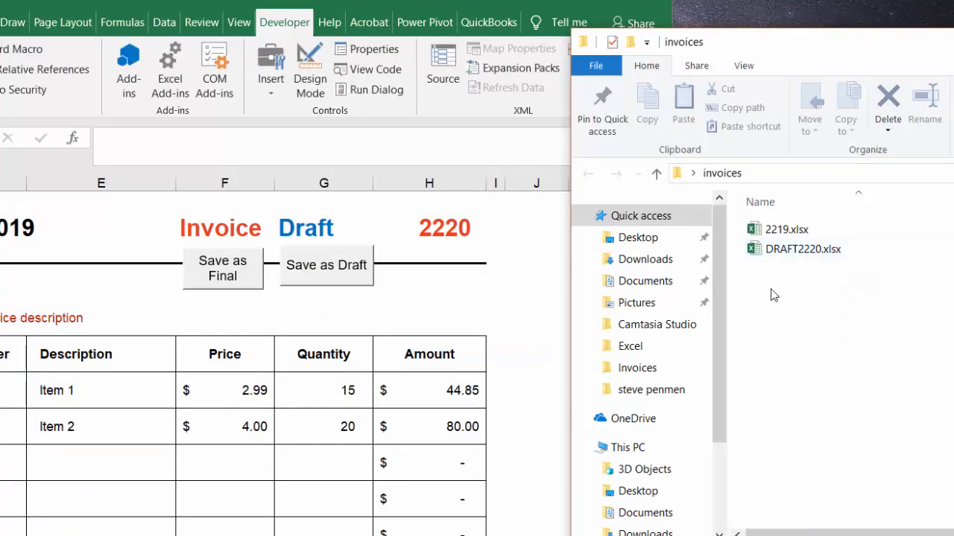
mouse_move(540, 350)
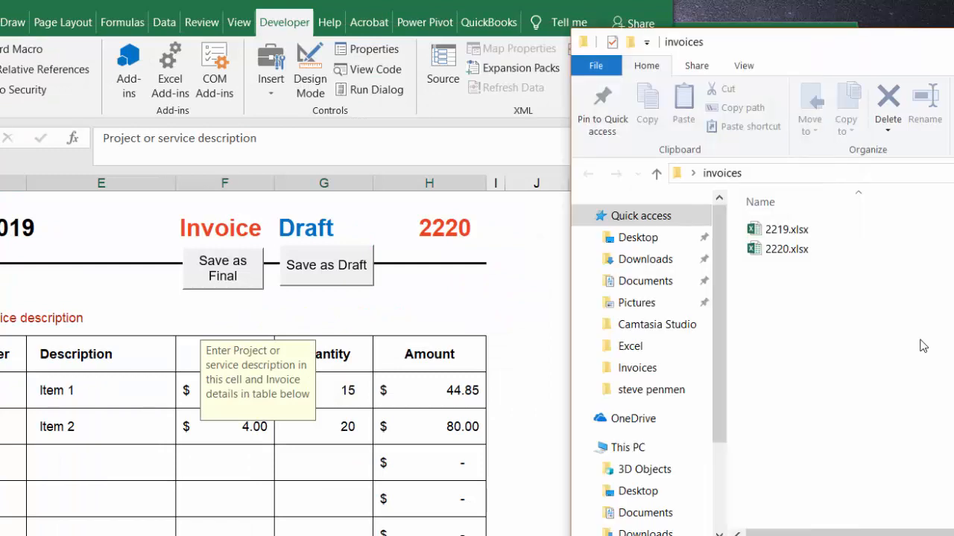
Step: Run the Save as Final macro, saving 2220.xlsx and removing DRAFT2220.xlsx
click(786, 249)
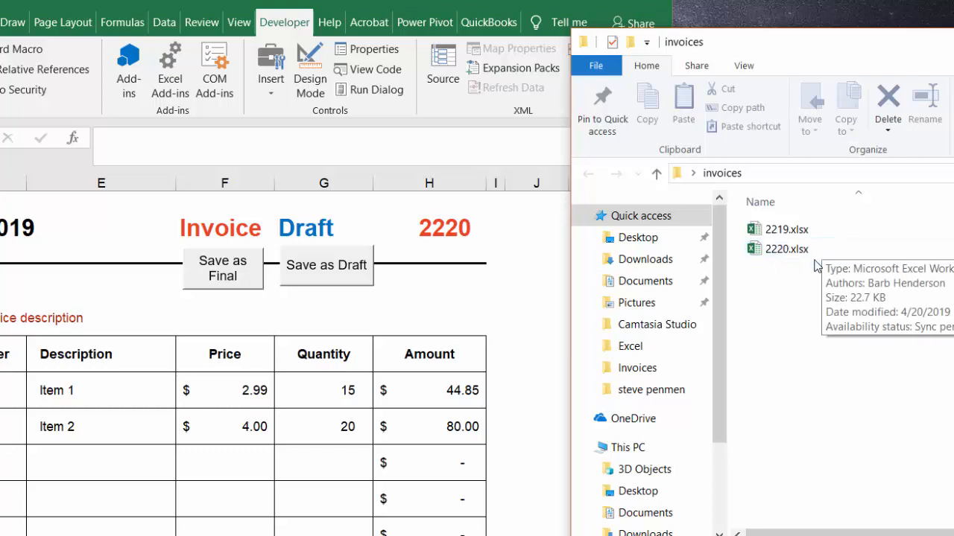
mouse_move(797, 272)
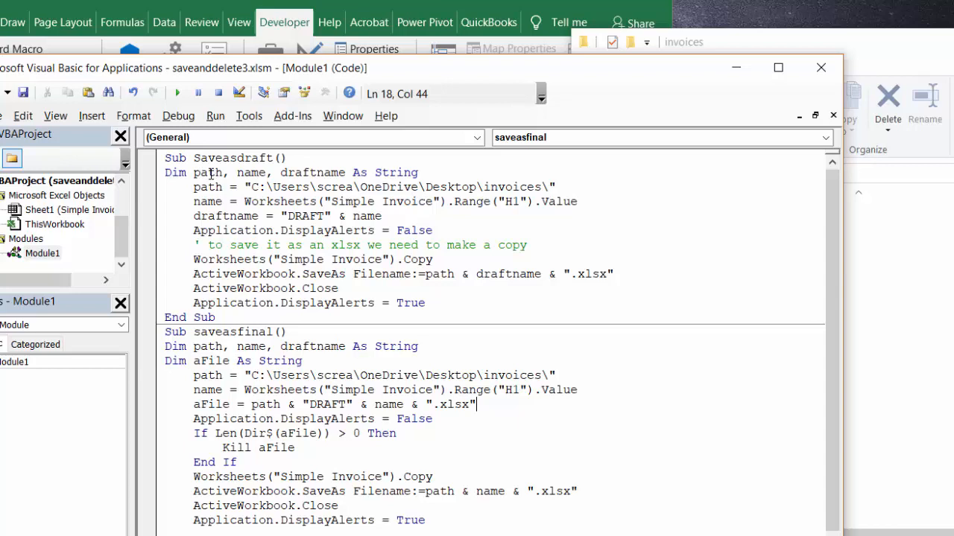
mouse_move(350, 173)
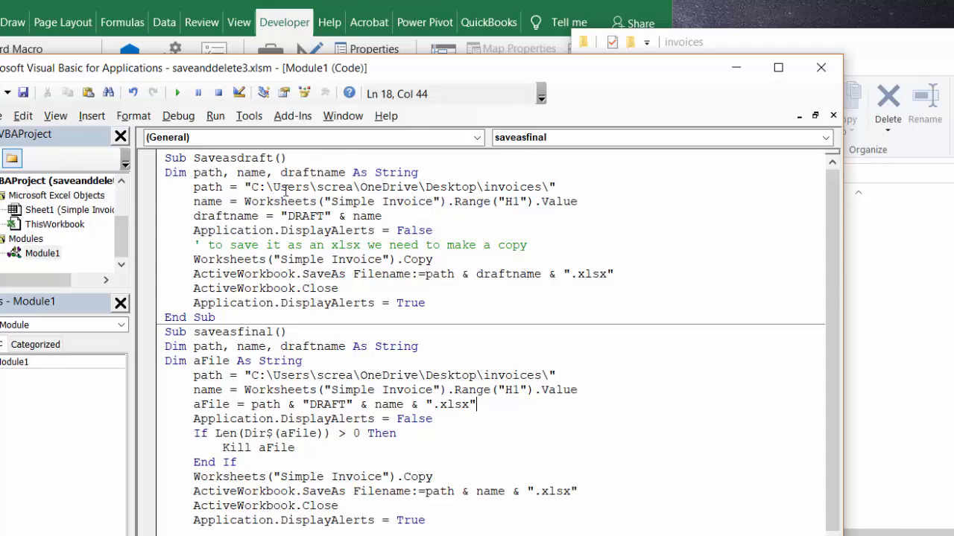
mouse_move(891, 260)
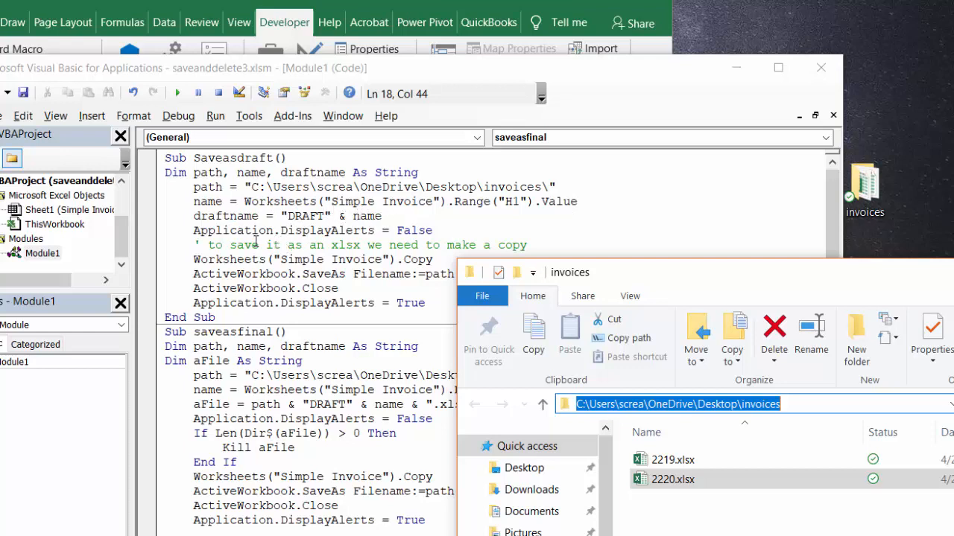
mouse_move(568, 250)
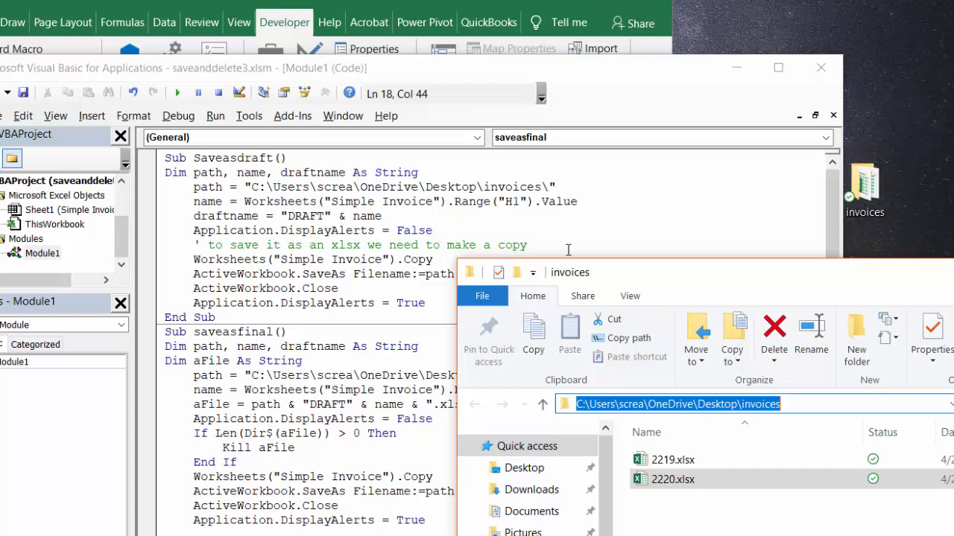
mouse_move(563, 229)
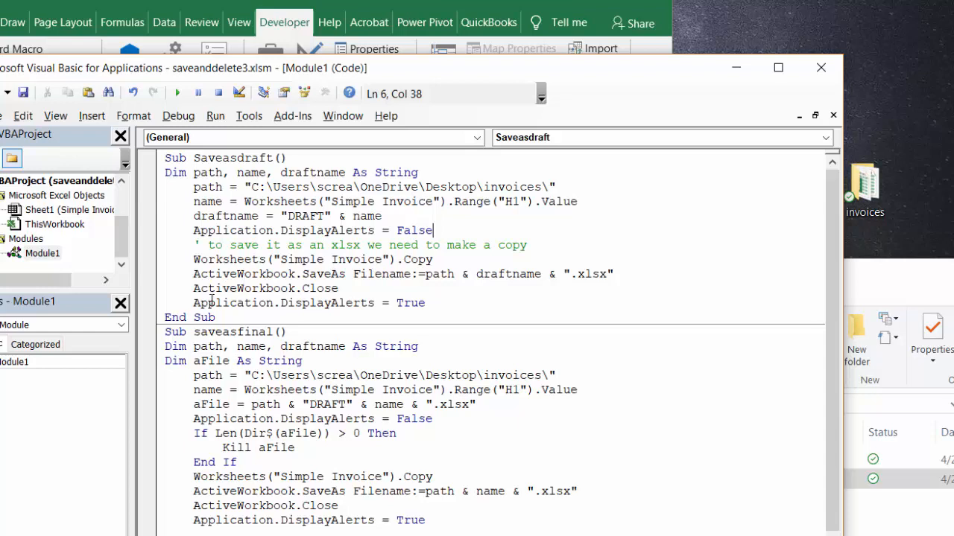
mouse_move(421, 319)
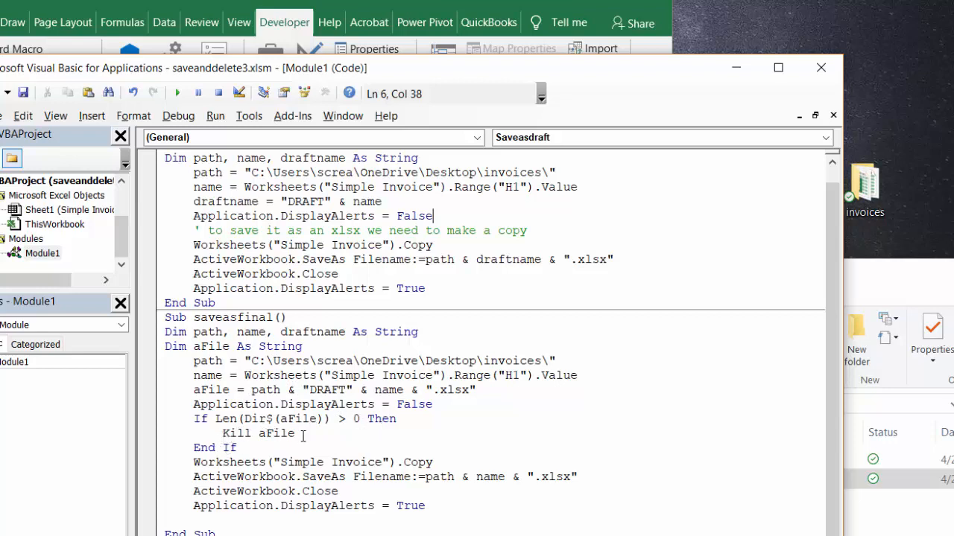
mouse_move(473, 423)
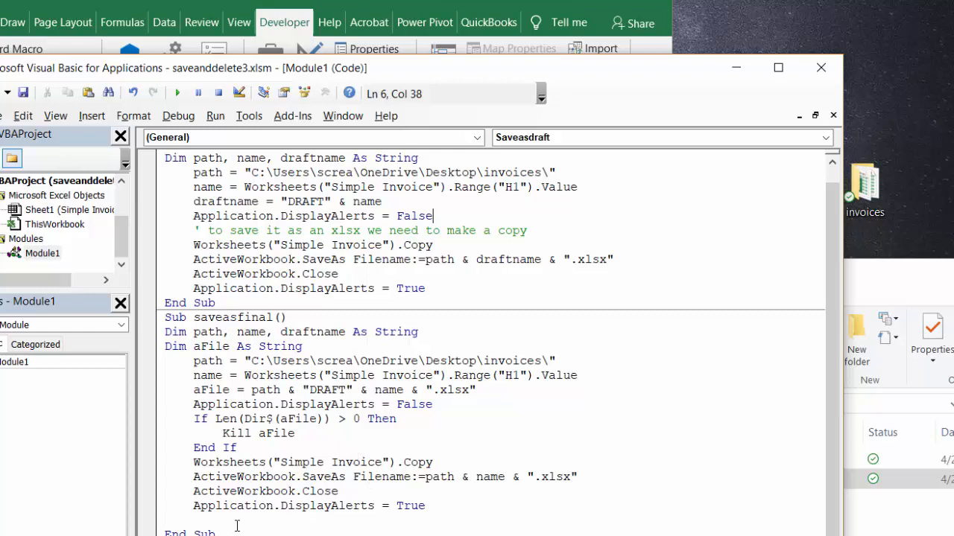
mouse_move(415, 499)
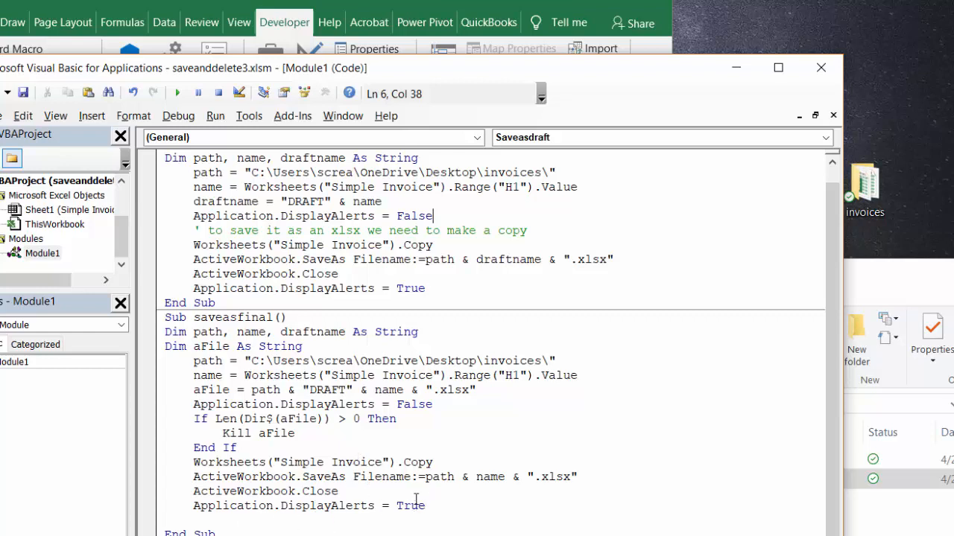